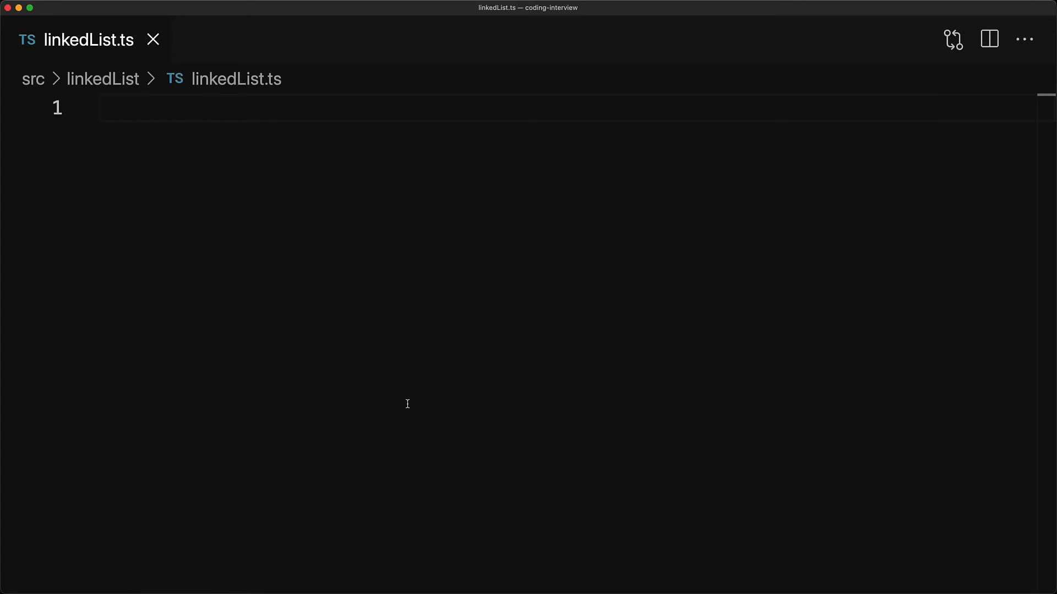
# Step: Write the node comment, LinkedListNode<T> type, and LinkedList<T> class with head set to null
pyautogui.write('// node { value, next } -> node { value, next } -> null')
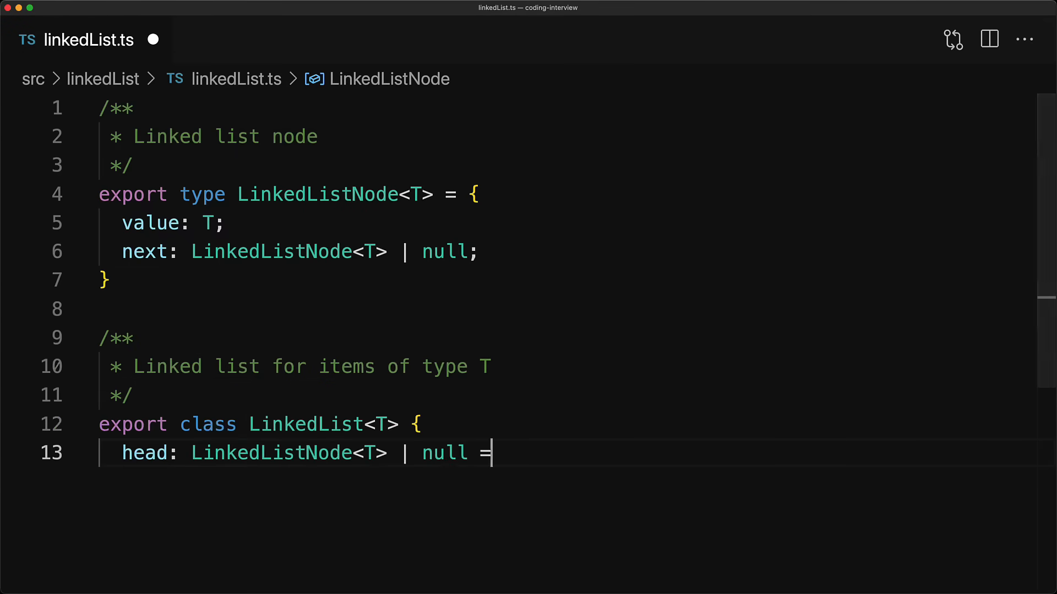
pyautogui.write('null;')
pyautogui.write('}')
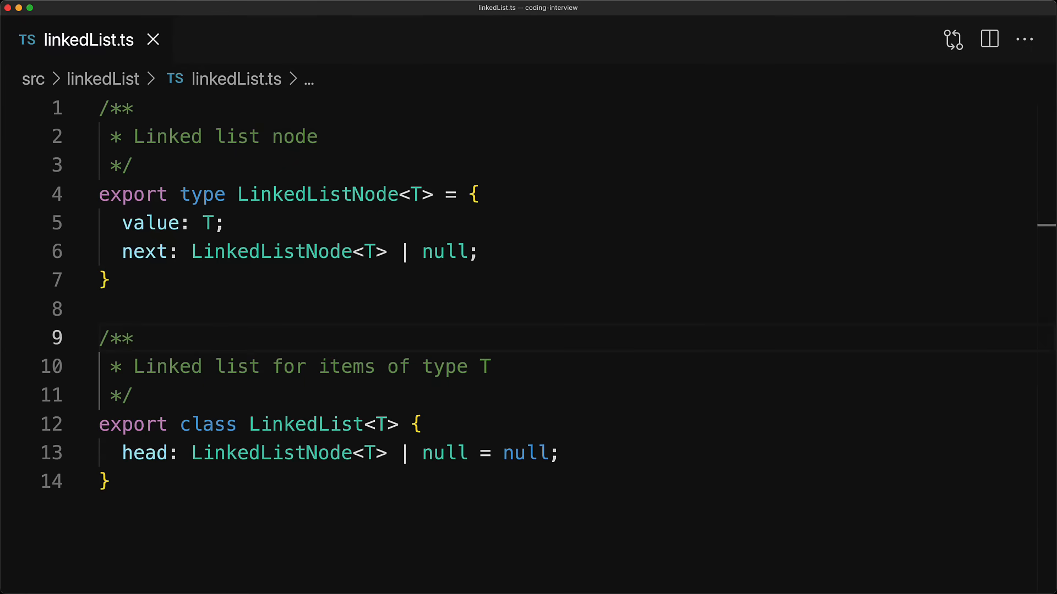
# Step: Add 'tail: LinkedListNode<T> | null = null;' below head
pyautogui.scroll(-3)
pyautogui.write('tail: LinkedListNode<T> | null = nu')
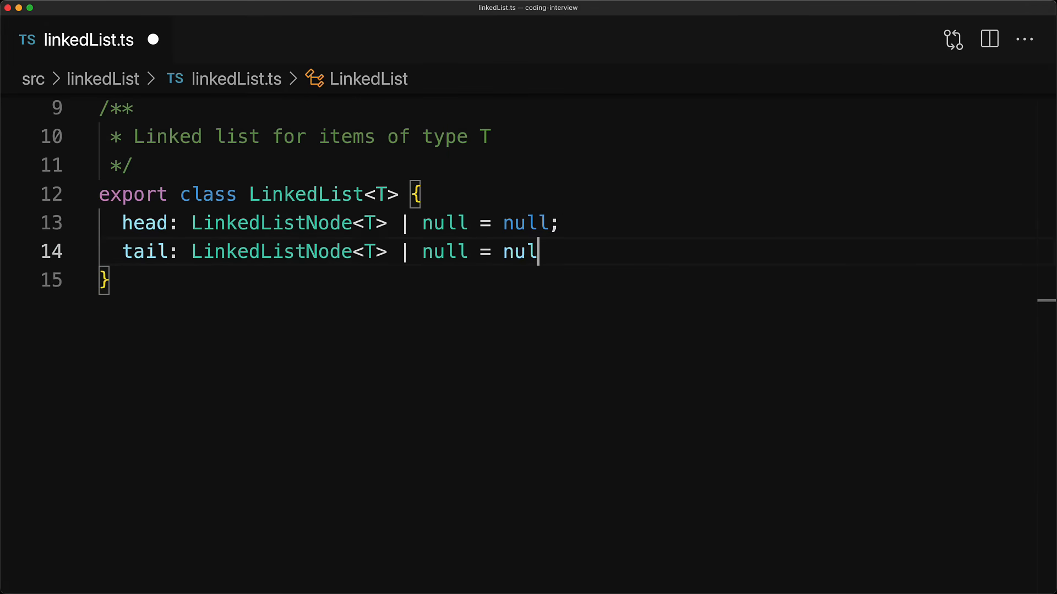
pyautogui.write('l;')
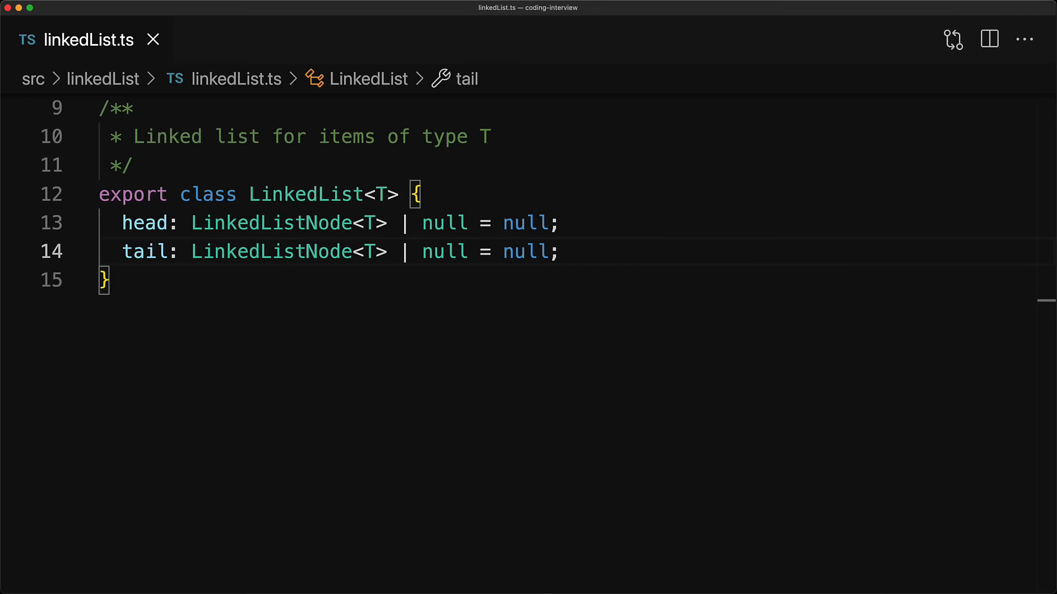
pyautogui.write('/**')
pyautogui.write('* Adds an item in O(1)')
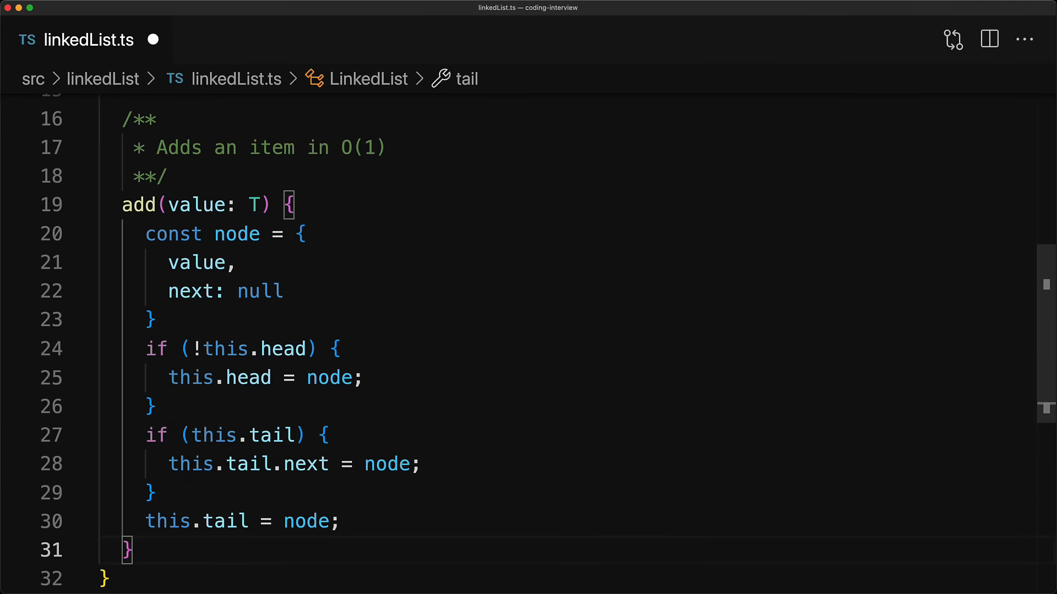
pyautogui.moveTo(357, 246)
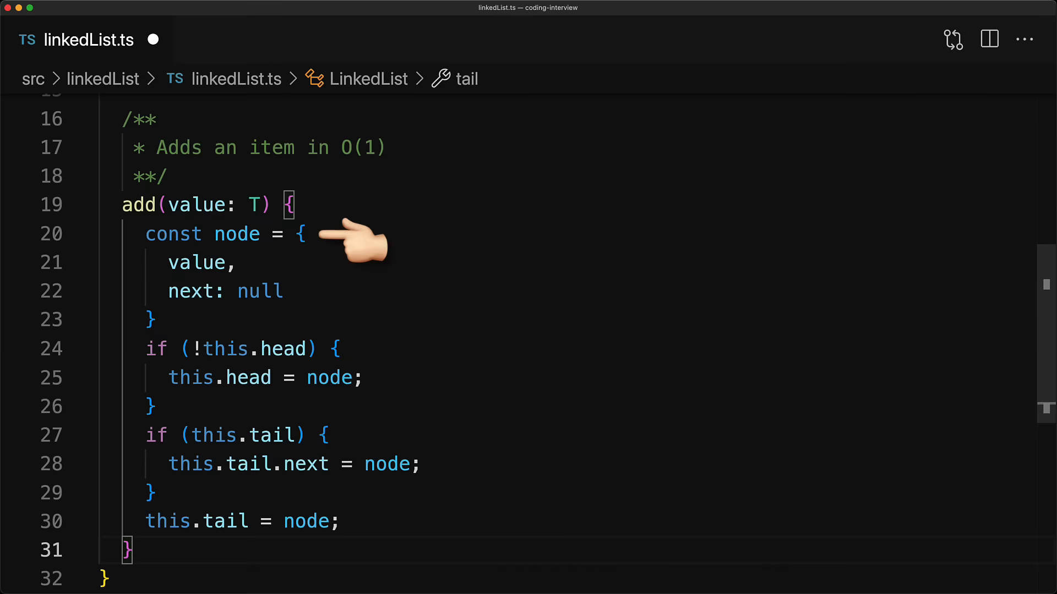
pyautogui.moveTo(411, 388)
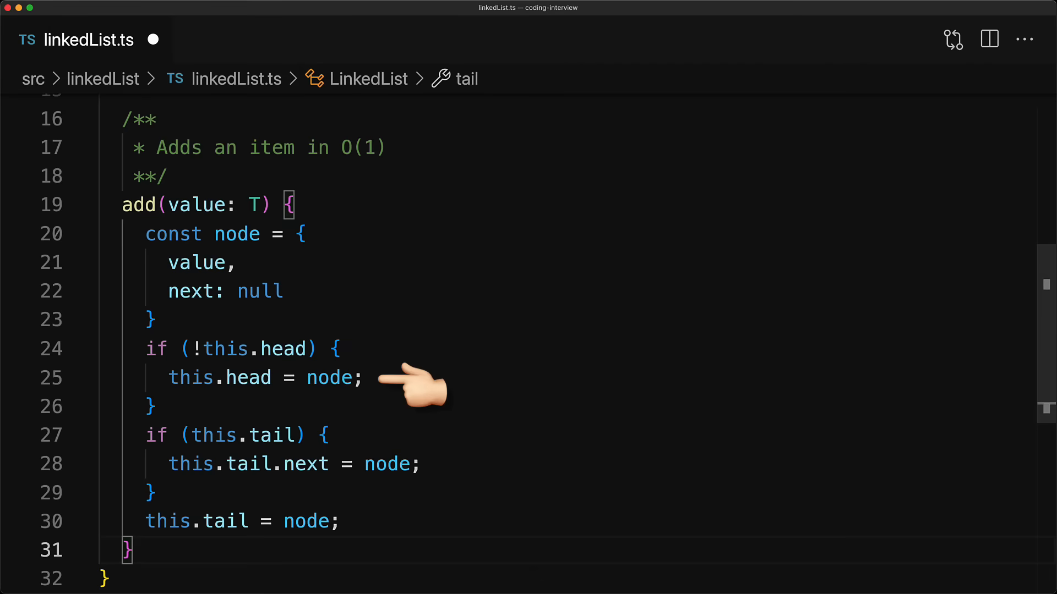
pyautogui.moveTo(465, 468)
pyautogui.write('return valu')
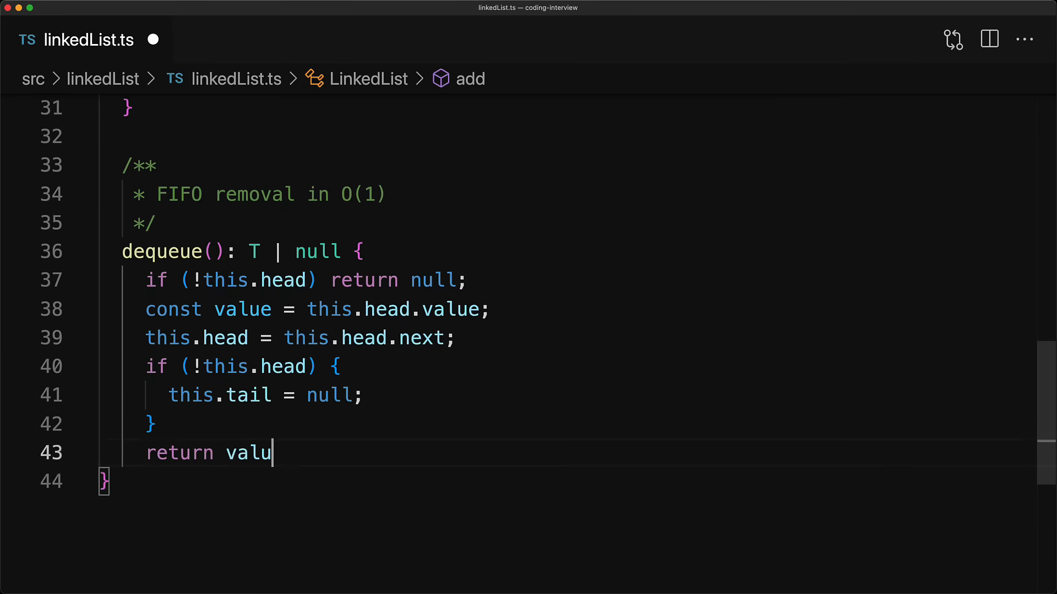
# Step: Write dequeue(): T | null, advancing head and nulling tail when the list empties
pyautogui.write('e;')
pyautogui.write('}')
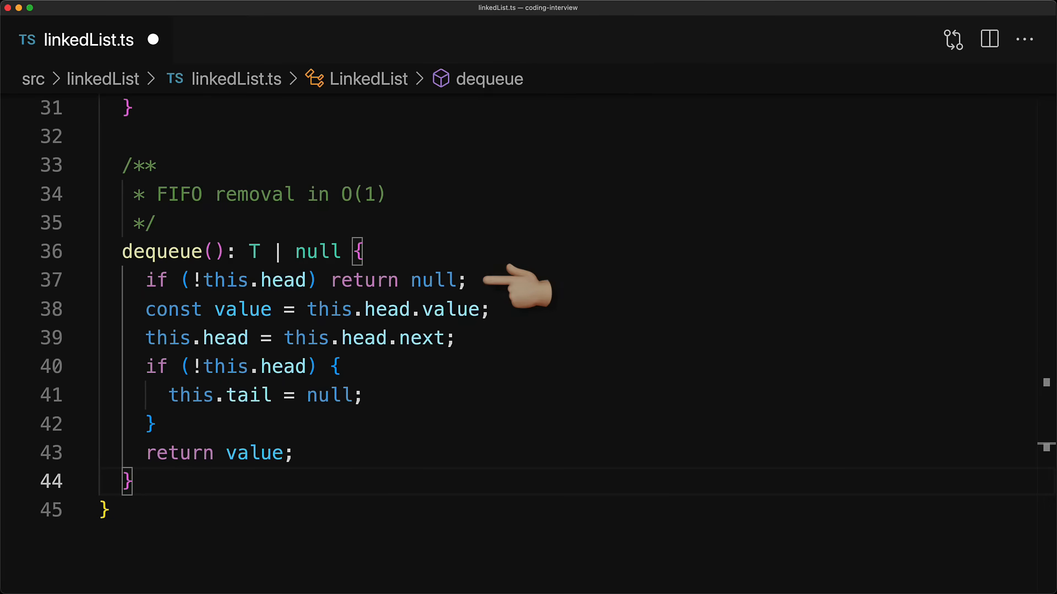
pyautogui.moveTo(526, 317)
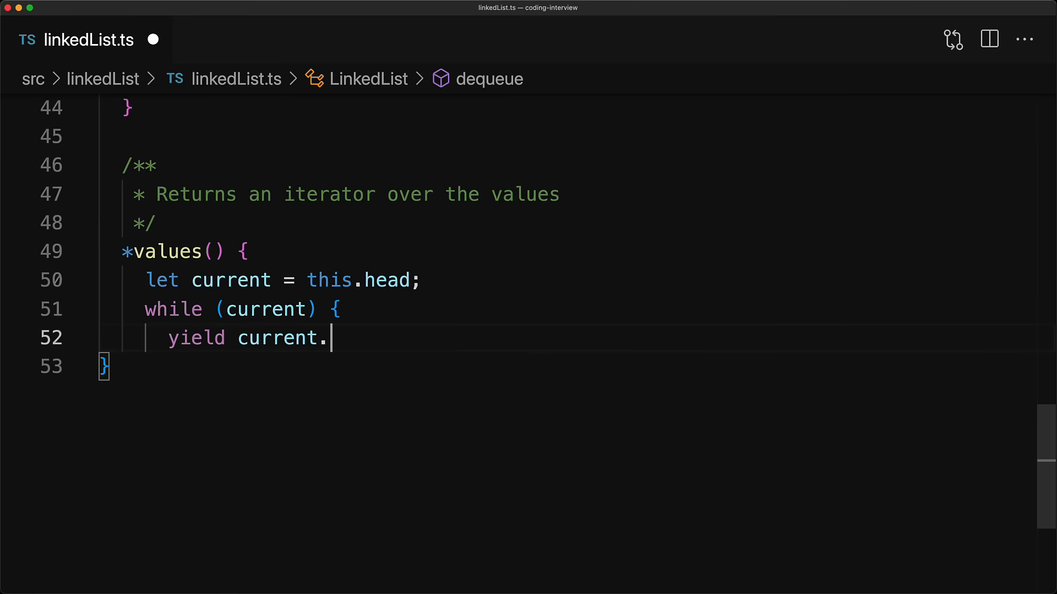
# Step: Write *values() looping over current, yielding current.value and moving to current.next
pyautogui.write('value;')
pyautogui.write('current = current.next;')
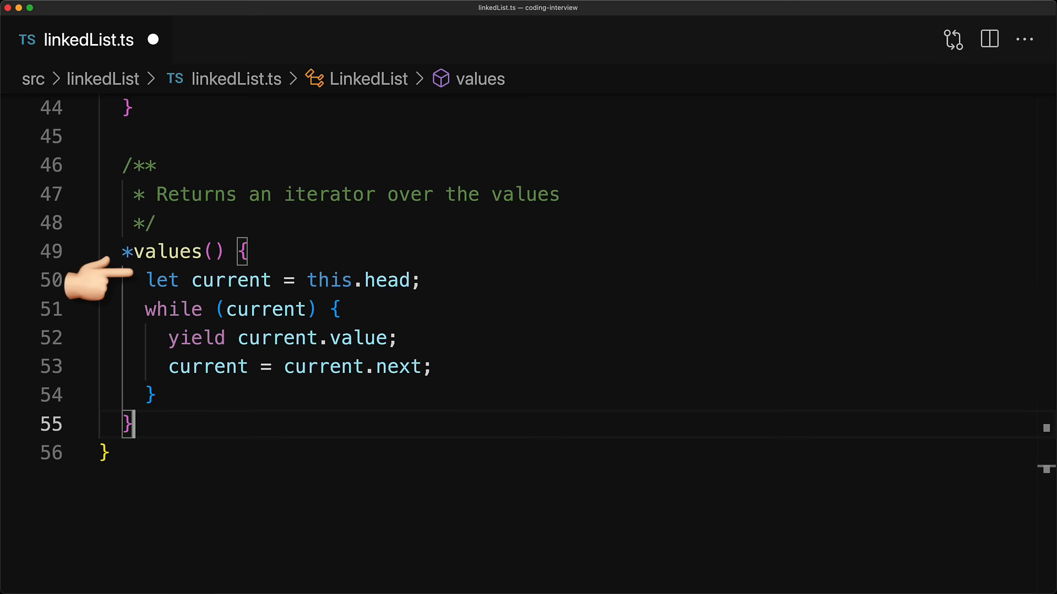
pyautogui.moveTo(101, 317)
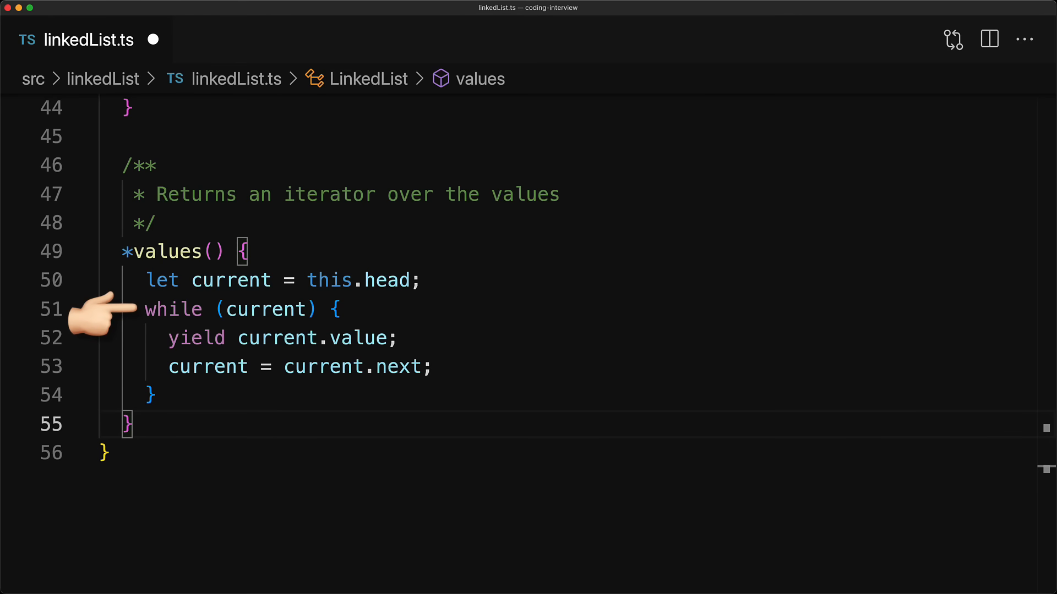
pyautogui.moveTo(121, 351)
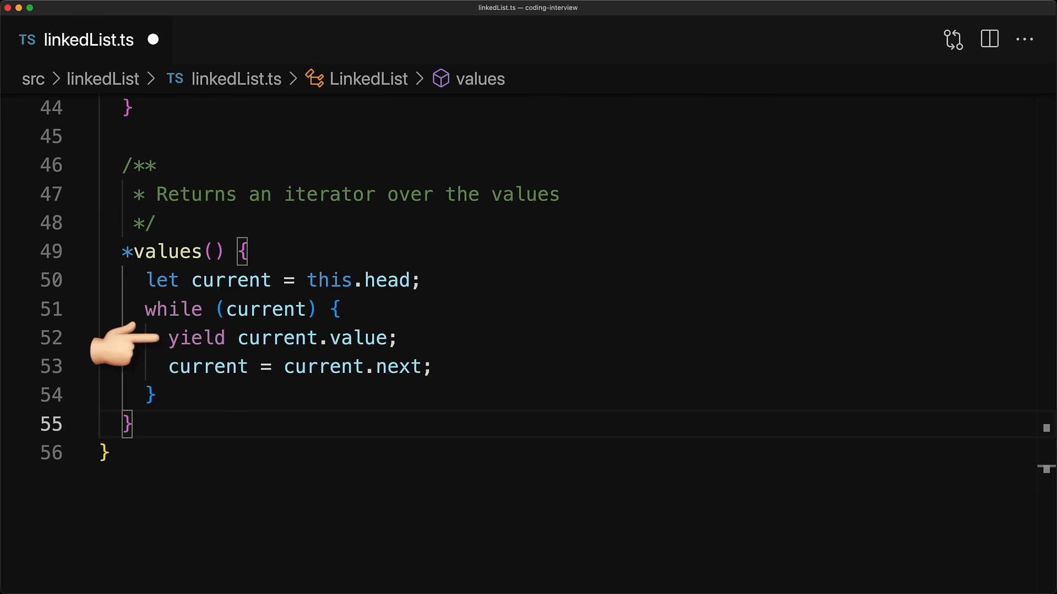
pyautogui.moveTo(121, 367)
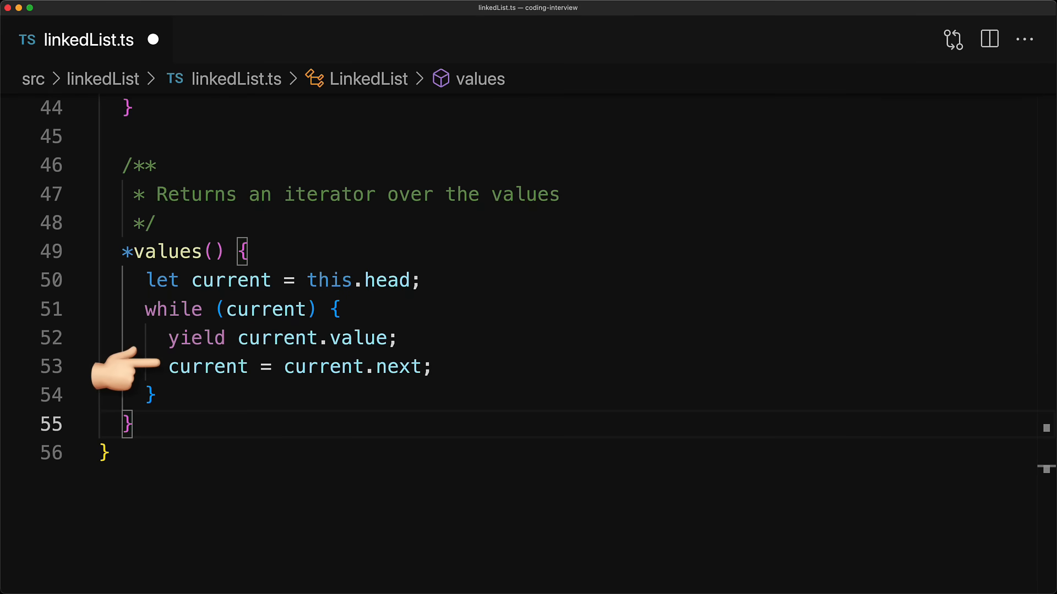
pyautogui.moveTo(114, 314)
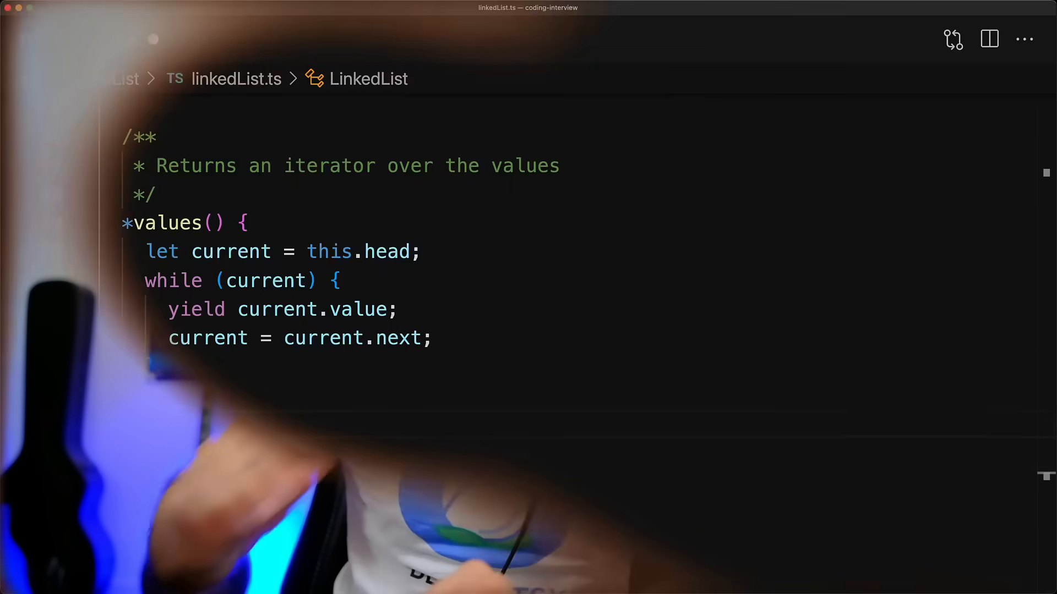
# Step: Write the for-of loop over list.values(), run it, then close the output showing 1 3 9 12
pyautogui.write('for (const item of list.values()) {')
pyautogui.write('console.log(item);')
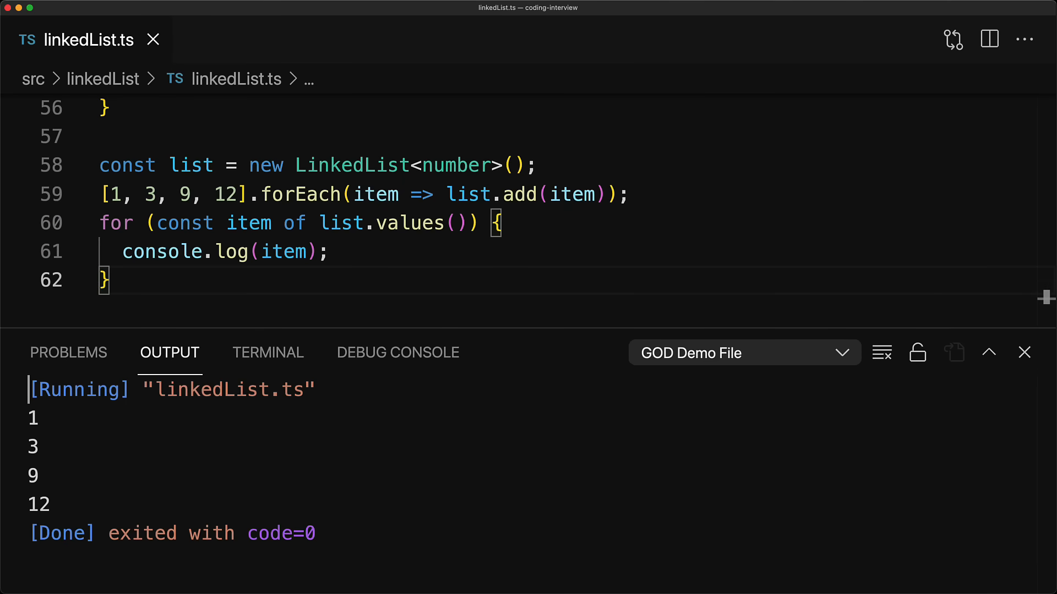
pyautogui.click(1023, 352)
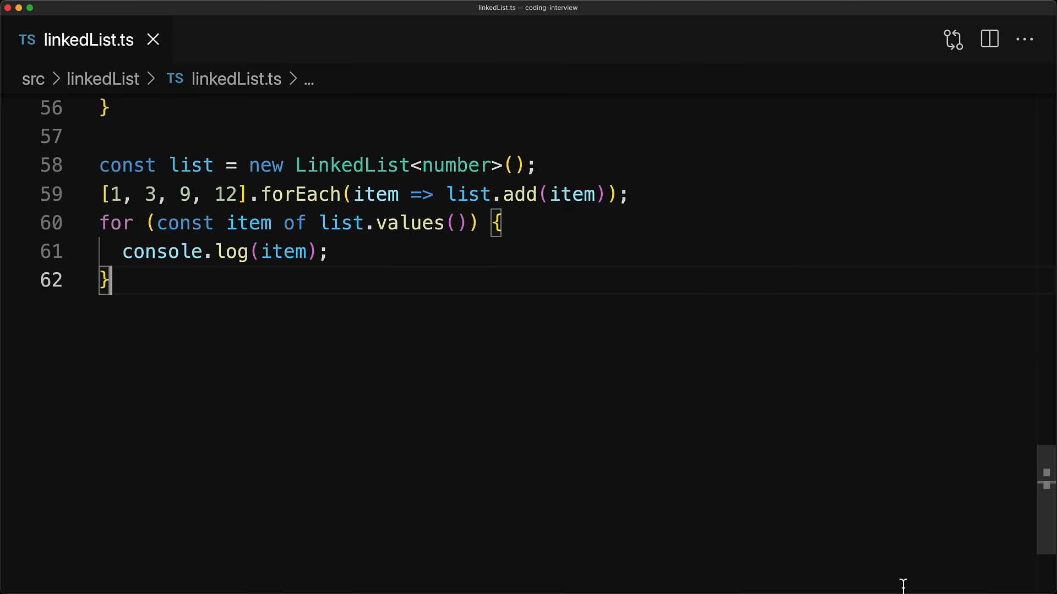